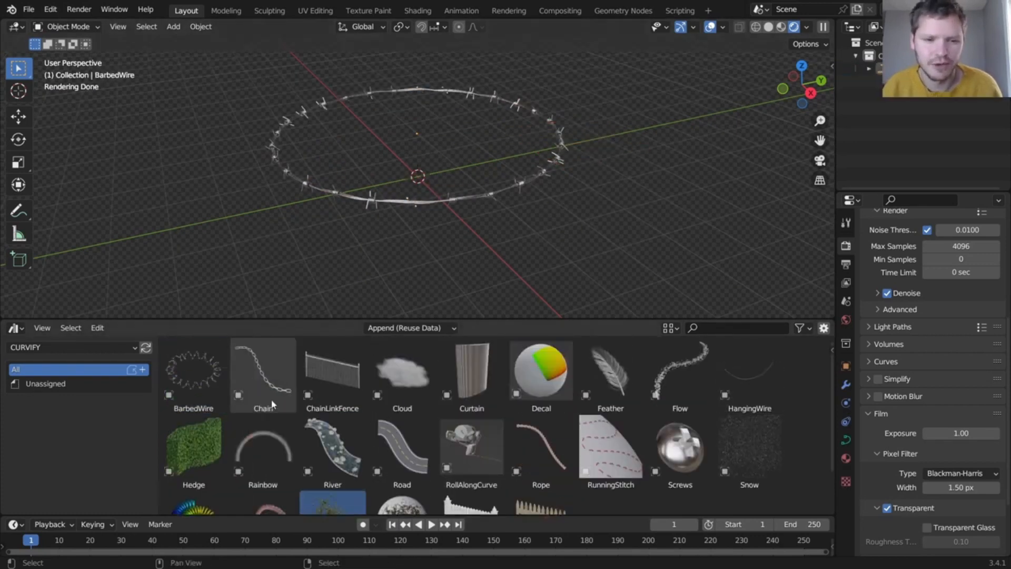
Draw BarbedWire strands, a Chain, and three Feather curves from the Curvify presets.
{"action": "left_click", "coordinate": [192, 371]}
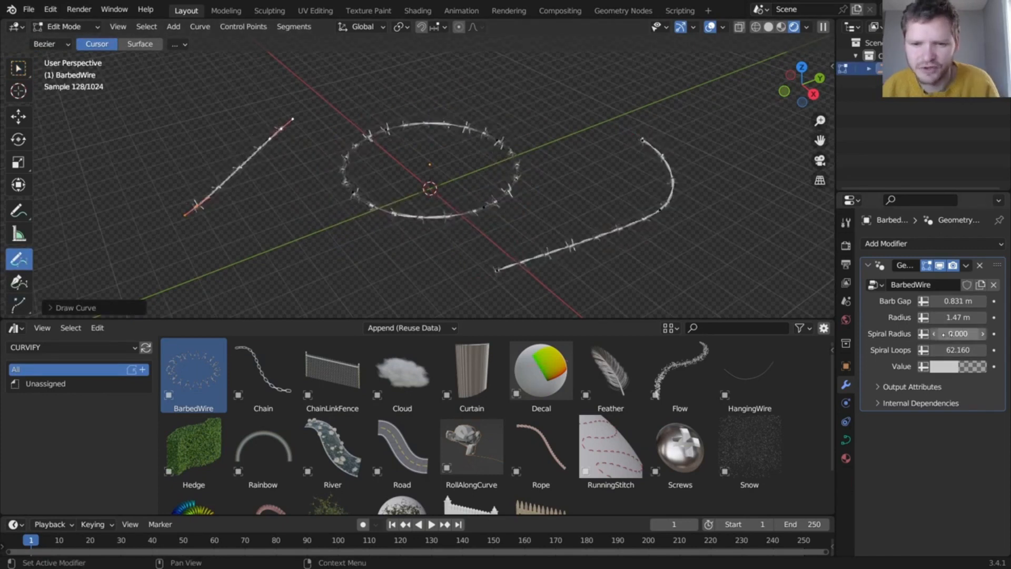
{"action": "left_click", "coordinate": [263, 374]}
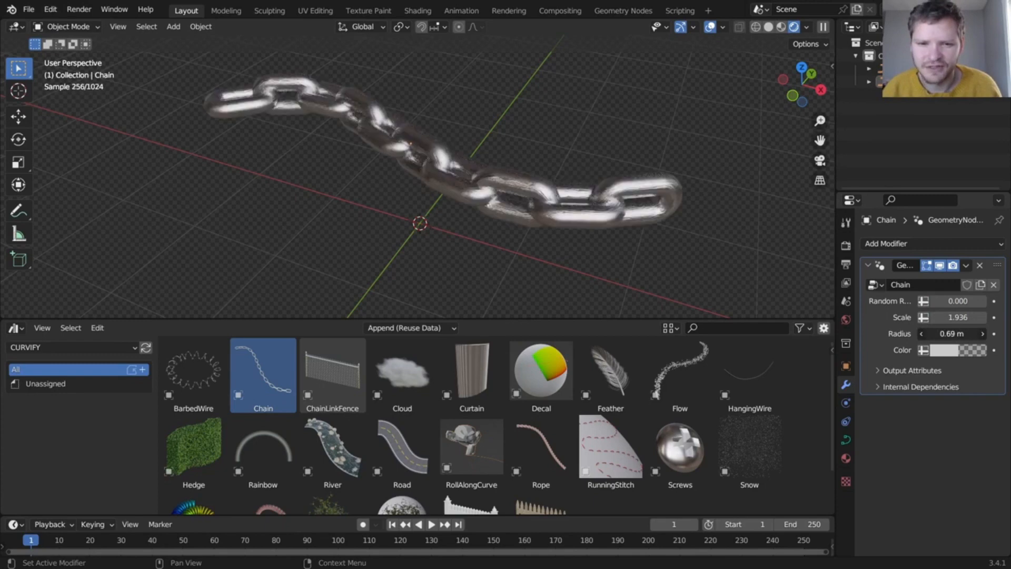
{"action": "double_click", "coordinate": [332, 371]}
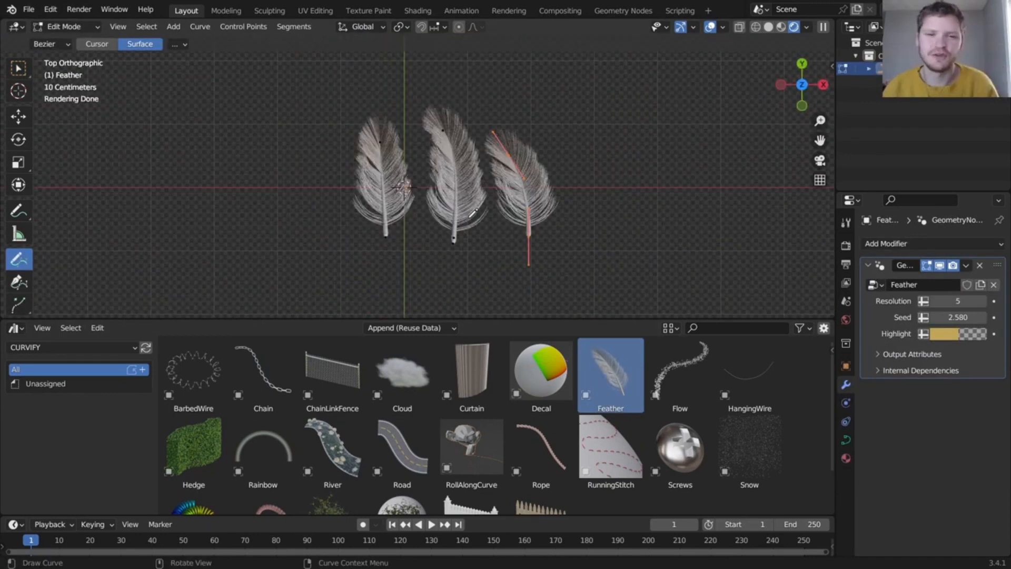
Draw several overlapping Rainbow preset arcs across the ground grid.
{"action": "left_click", "coordinate": [680, 371]}
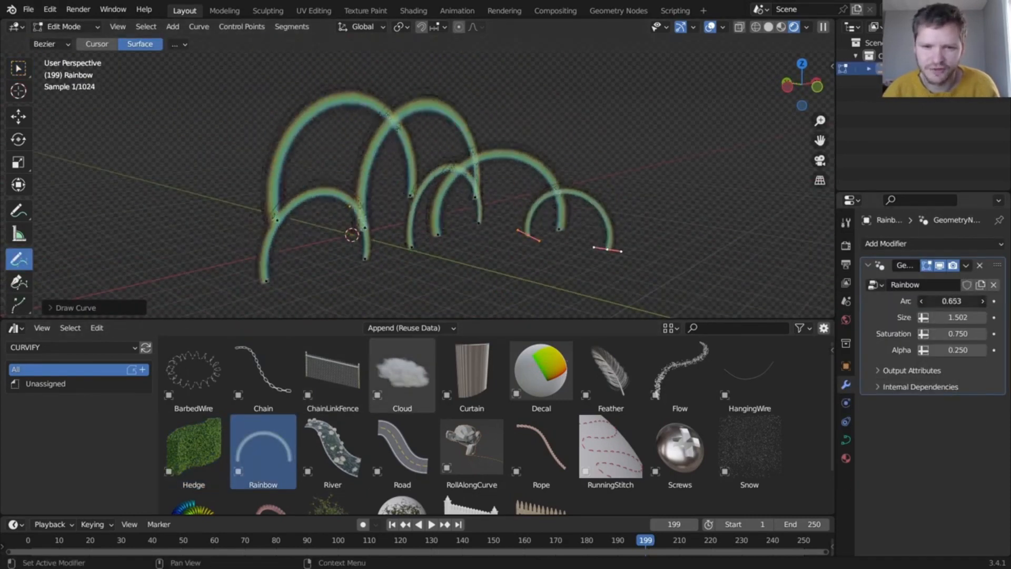
Draw a closed River preset ring, then delete everything to empty the scene.
{"action": "left_click", "coordinate": [332, 450]}
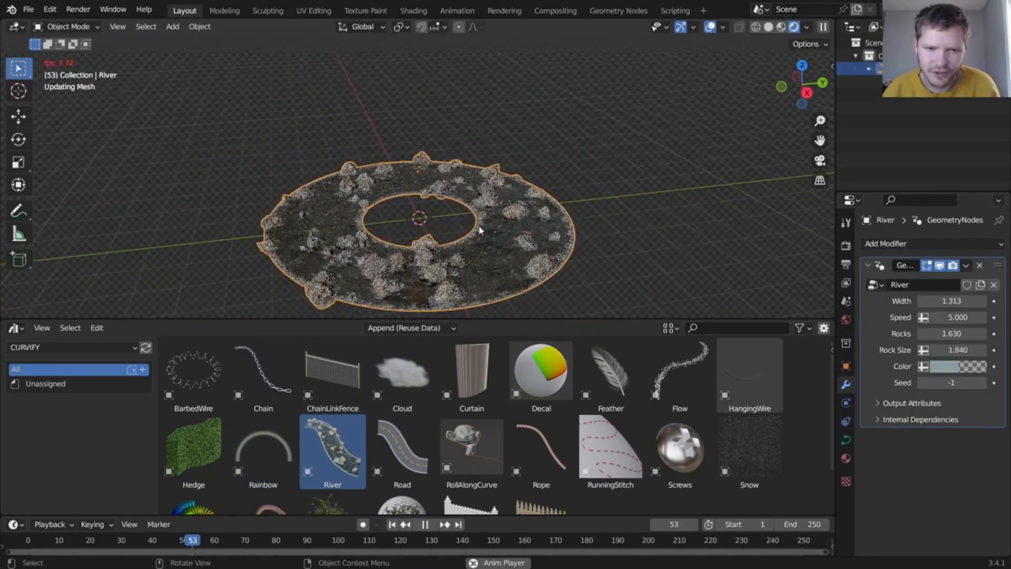
{"action": "left_click", "coordinate": [401, 449]}
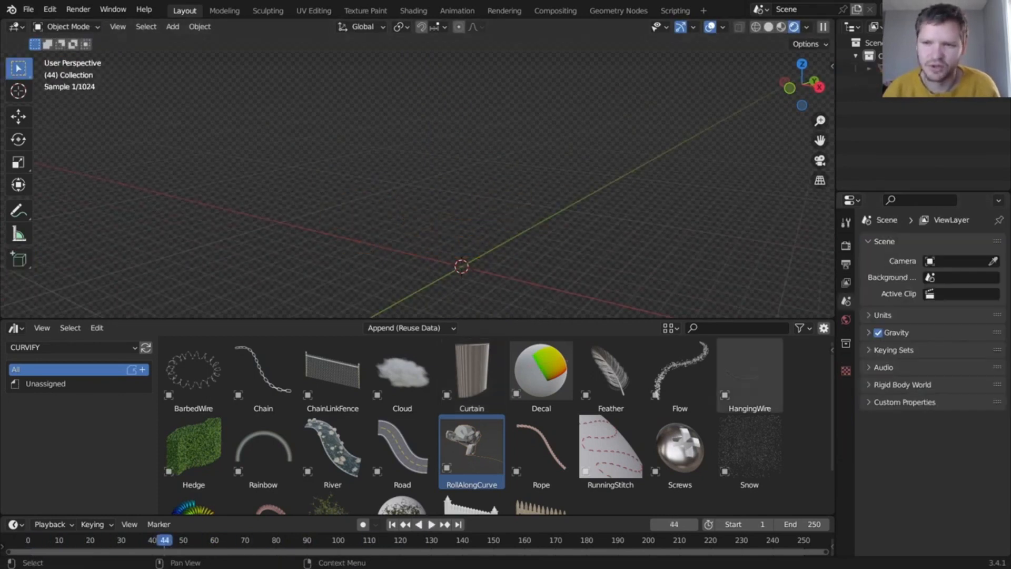
Draw RunningStitch seams and Screws onto Suzanne, then delete everything.
{"action": "left_click", "coordinate": [541, 452]}
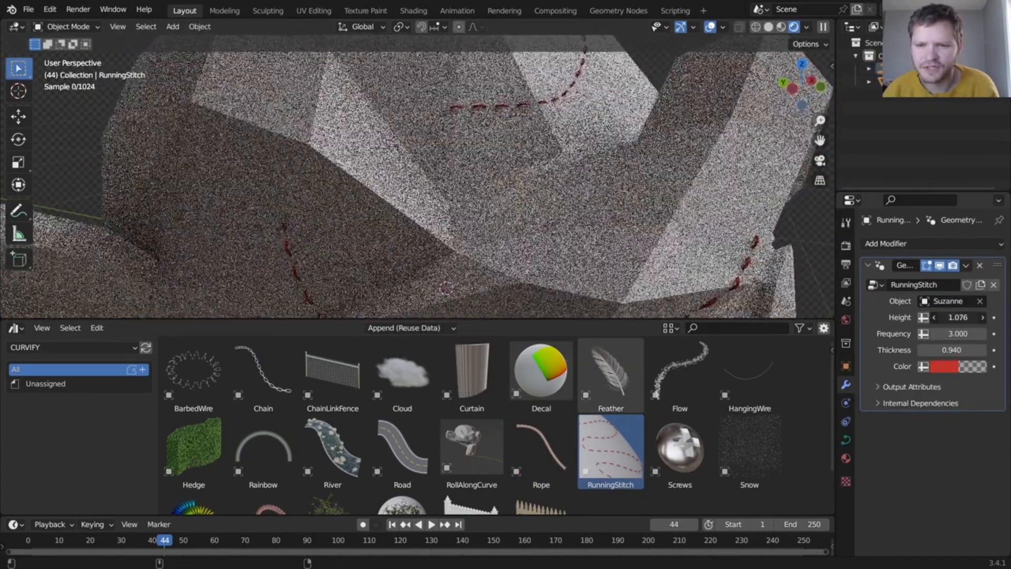
{"action": "left_click", "coordinate": [680, 447]}
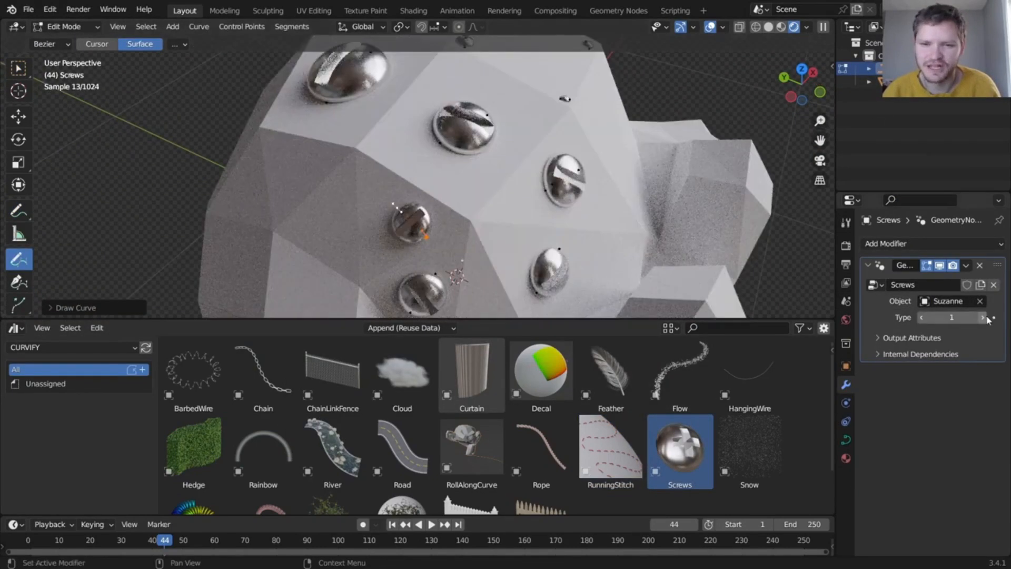
{"action": "left_click", "coordinate": [749, 447]}
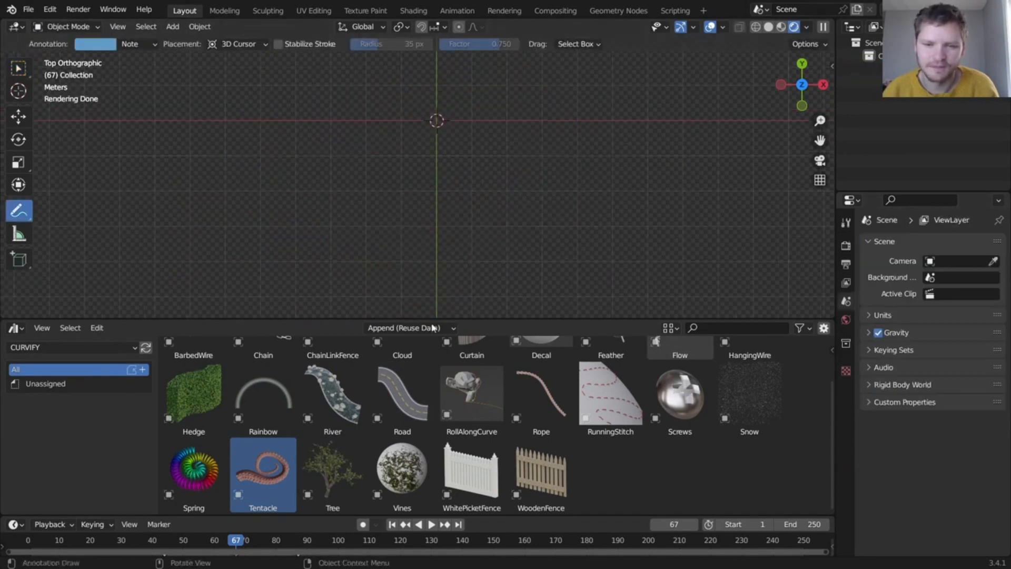
Draw two Tree preset curves and drag a Vines asset onto the grid.
{"action": "double_click", "coordinate": [332, 468]}
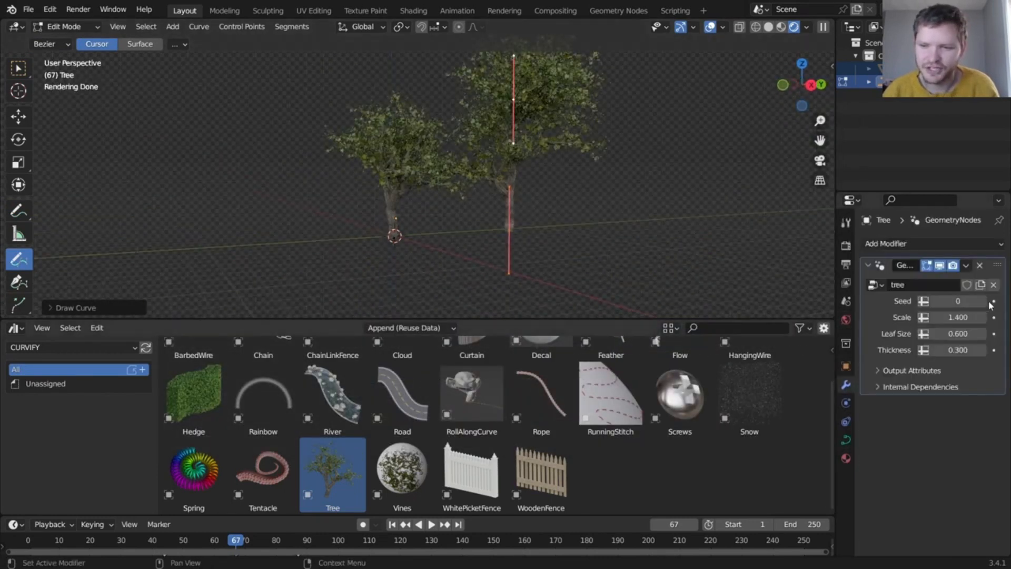
{"action": "left_click", "coordinate": [402, 471]}
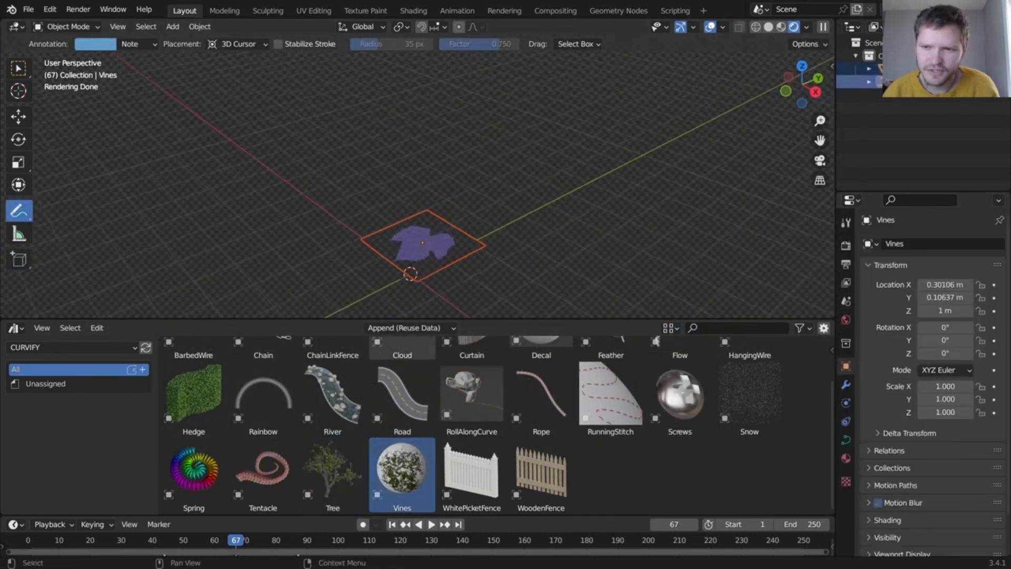